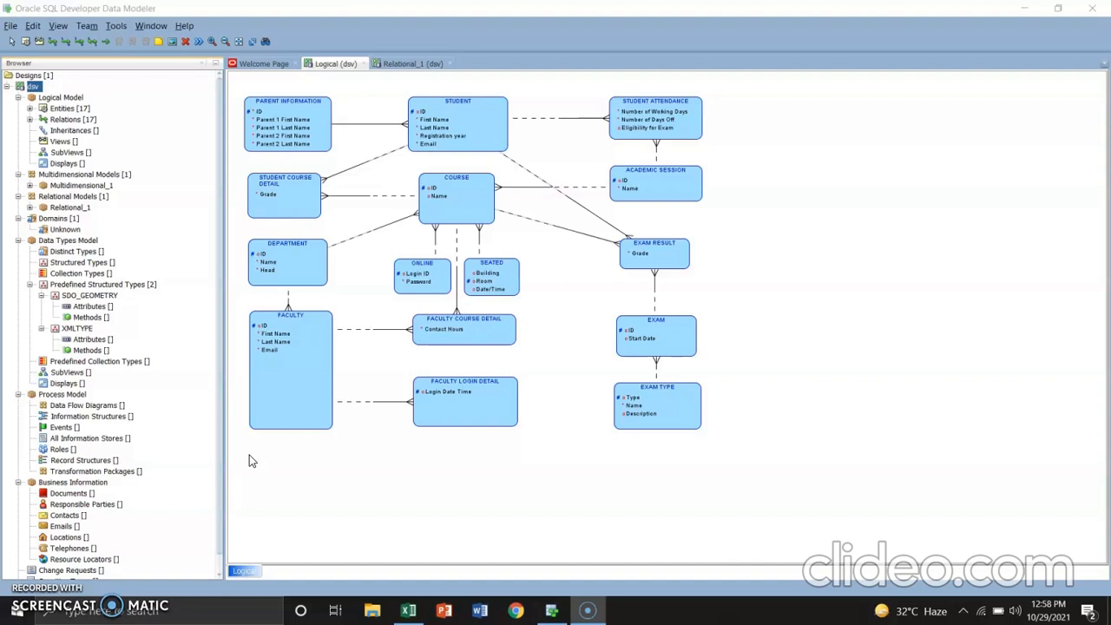
pyautogui.moveTo(208, 311)
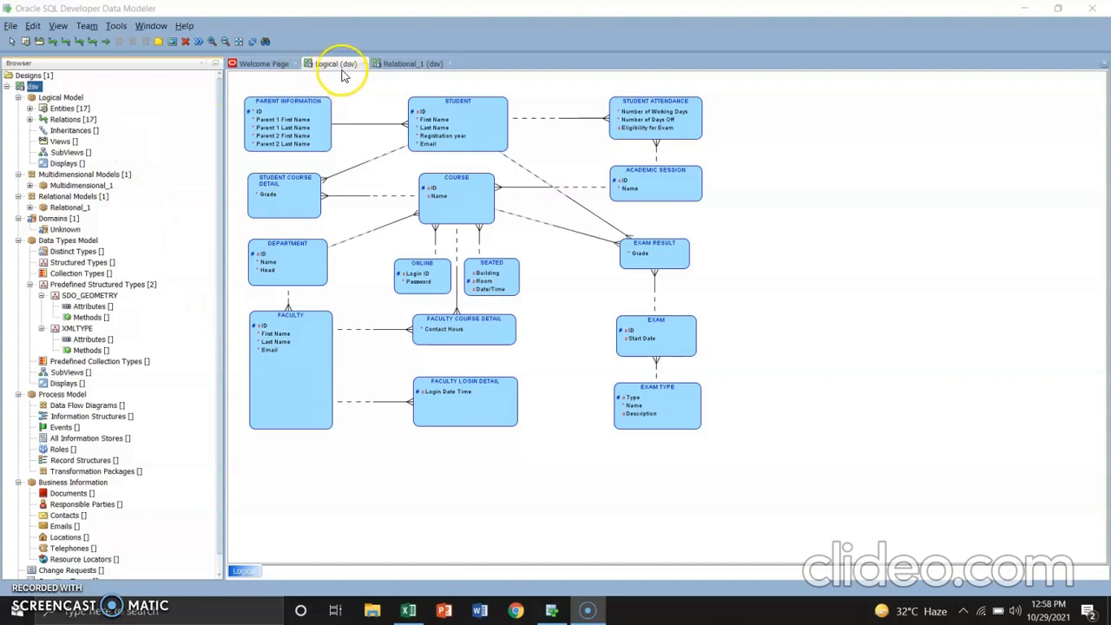
# Step: Review the naming-standard templates for keys, constraints and surrogate columns and confirm them
pyautogui.click(411, 63)
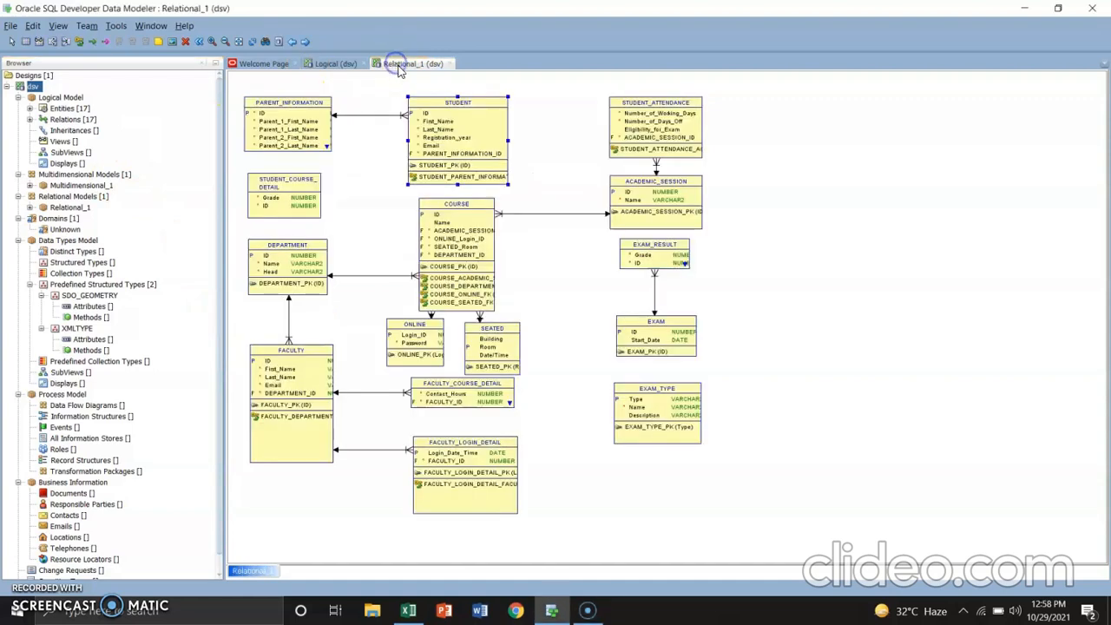
pyautogui.click(333, 63)
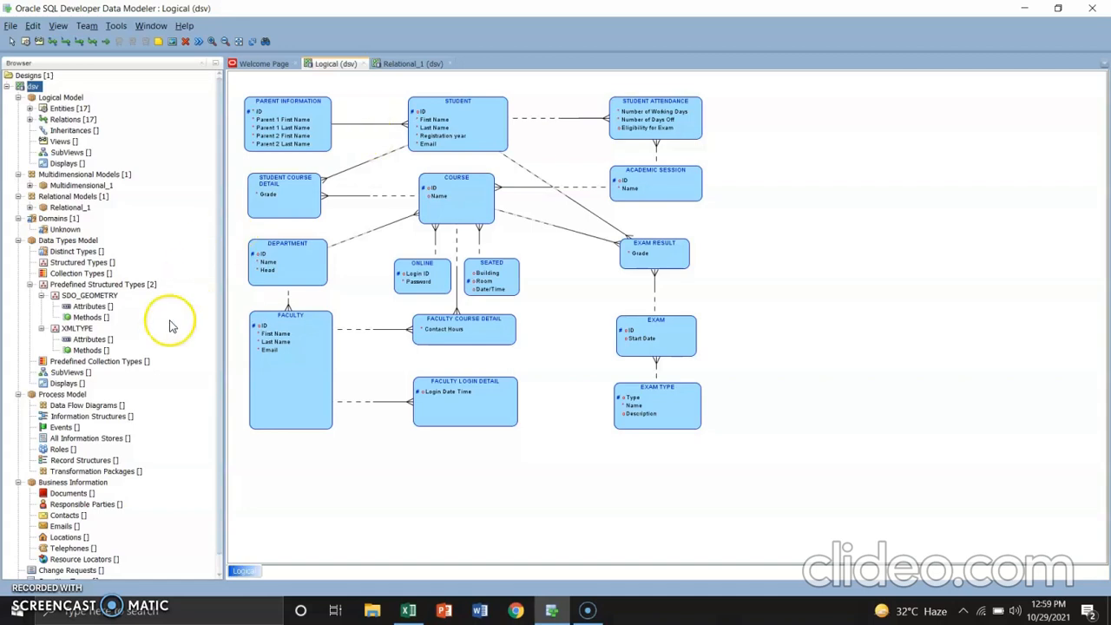
pyautogui.moveTo(401, 554)
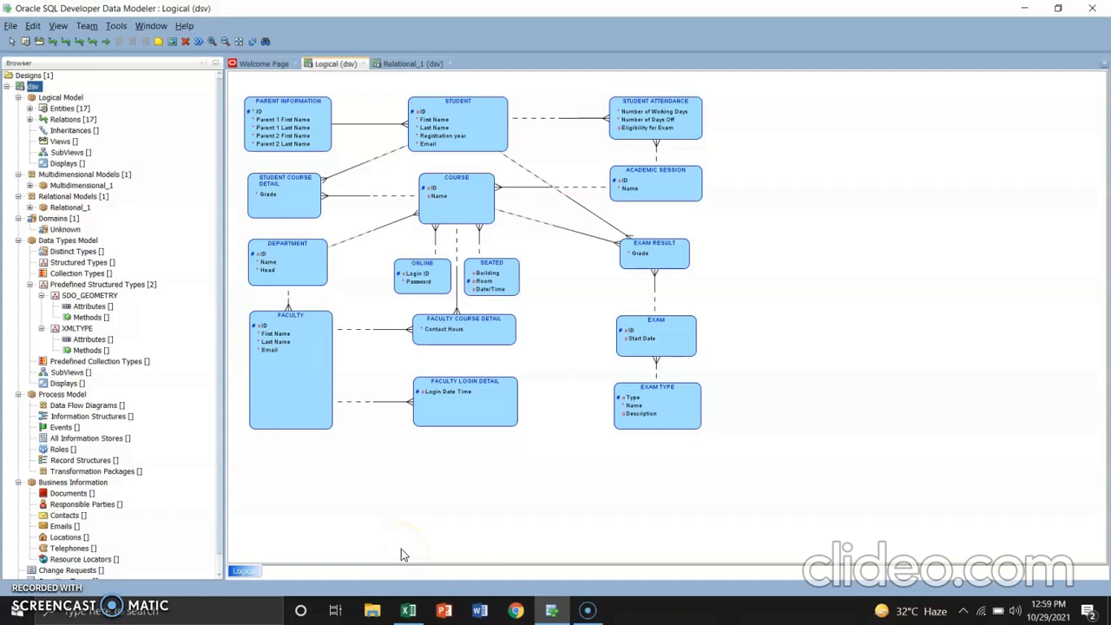
pyautogui.click(408, 611)
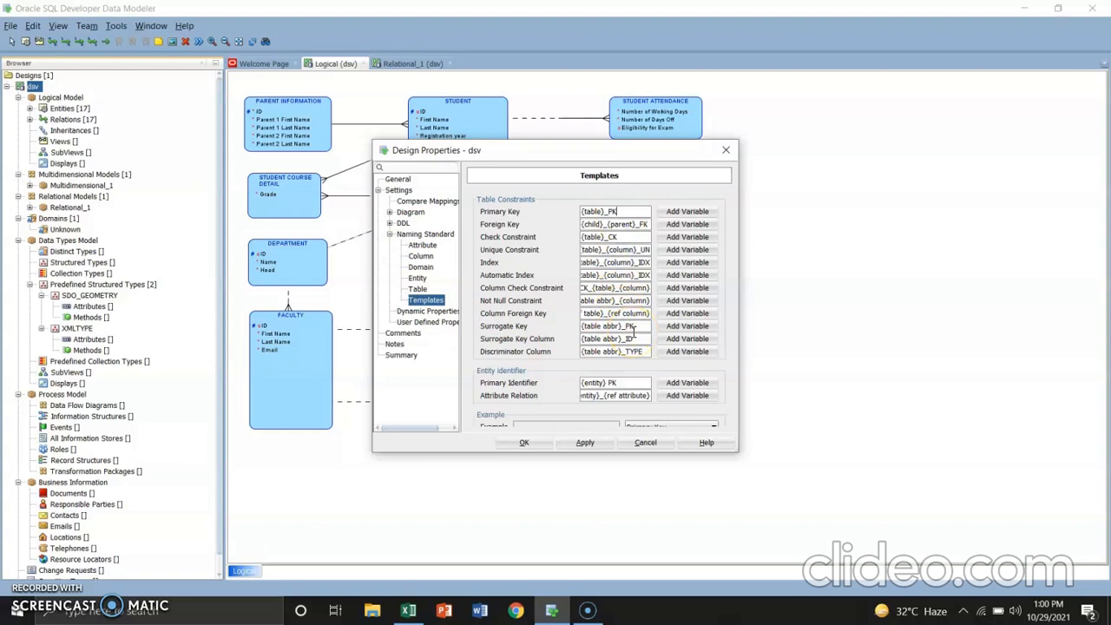
pyautogui.click(524, 443)
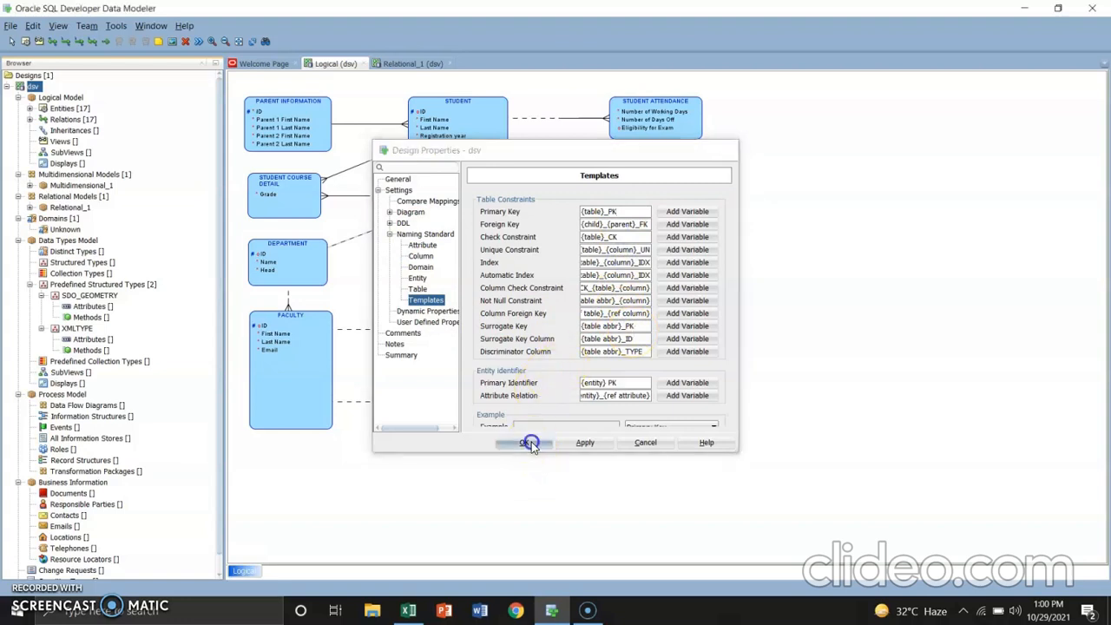
pyautogui.click(531, 443)
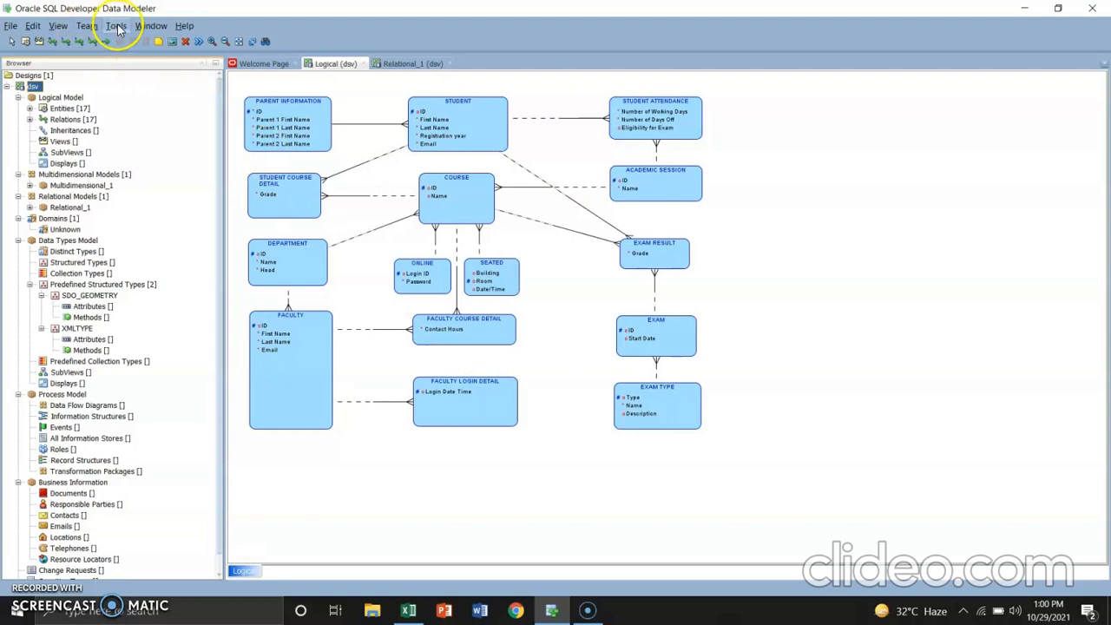
# Step: Apply the ABB.csv name abbreviations to the model's tables, columns and keys
pyautogui.click(115, 26)
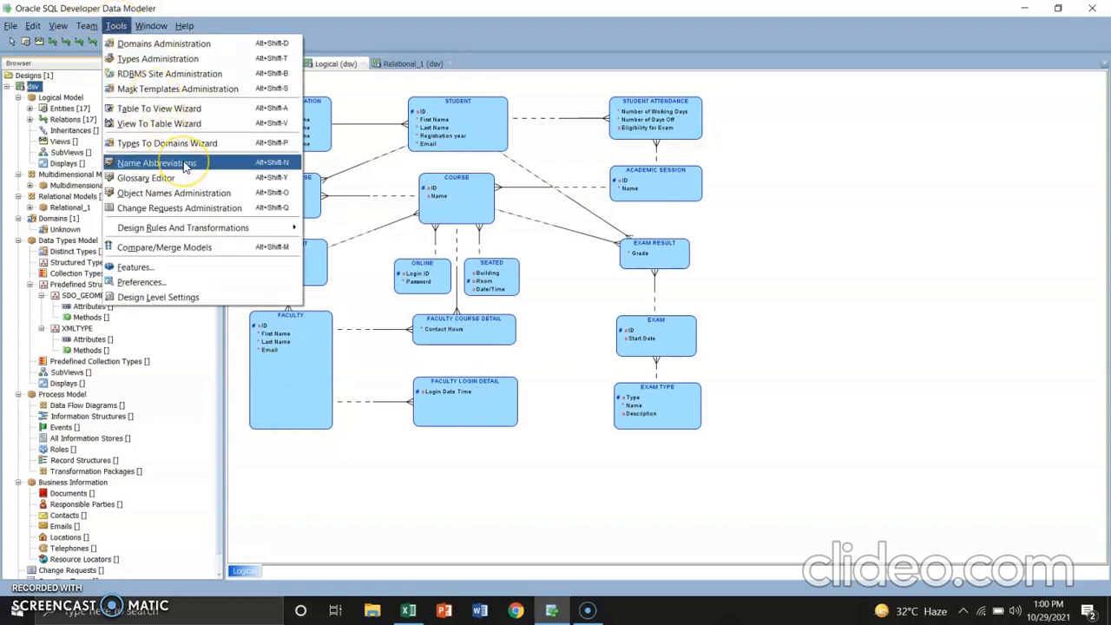
pyautogui.click(156, 163)
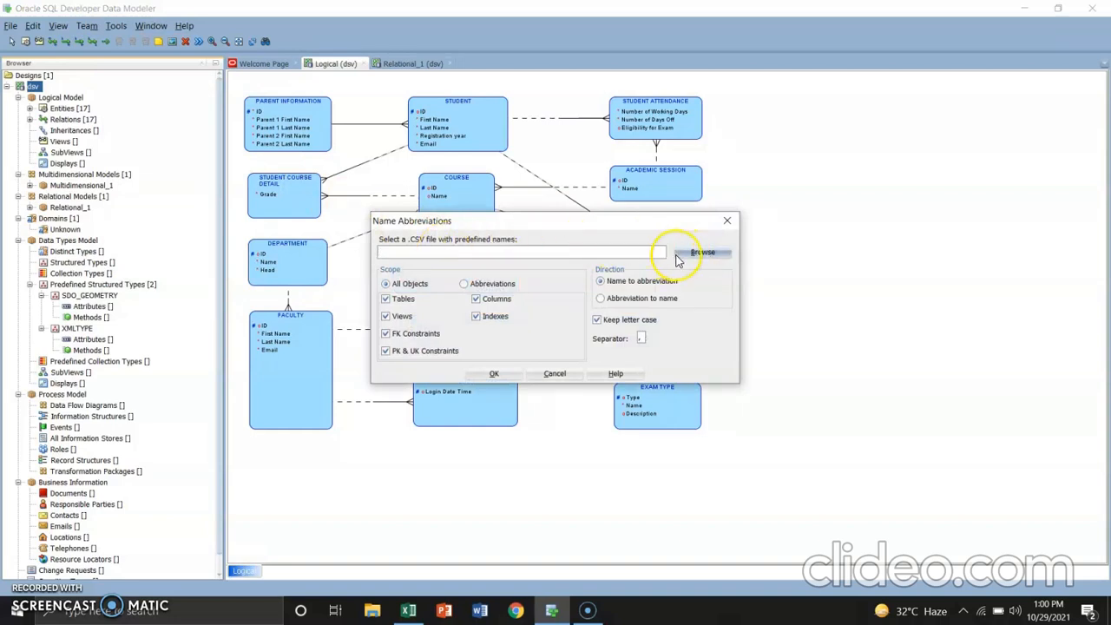
pyautogui.click(701, 253)
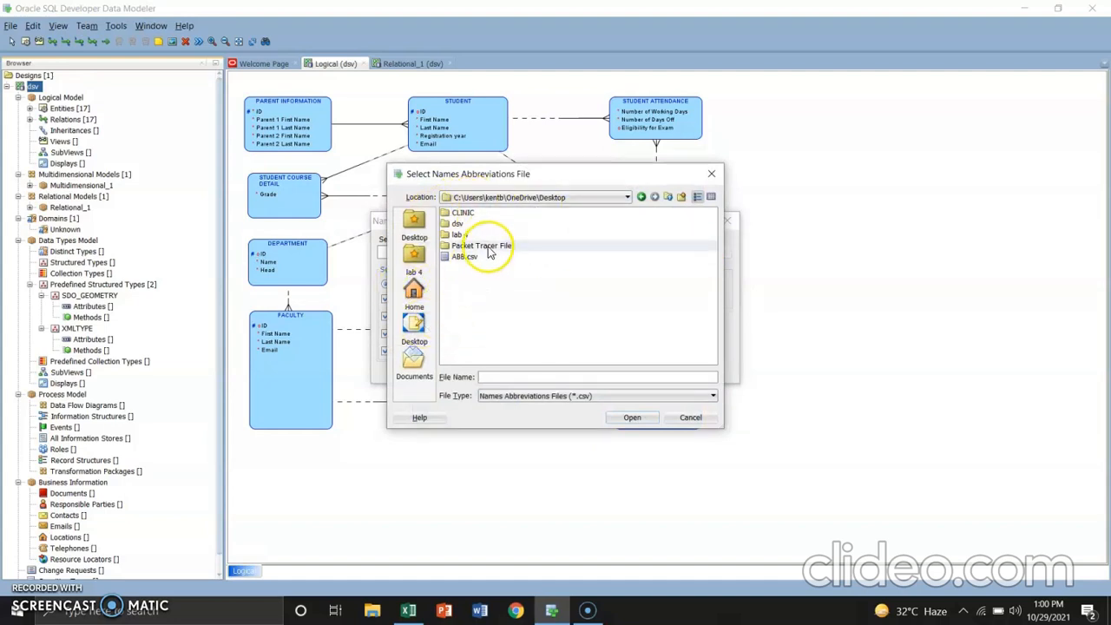
pyautogui.click(466, 256)
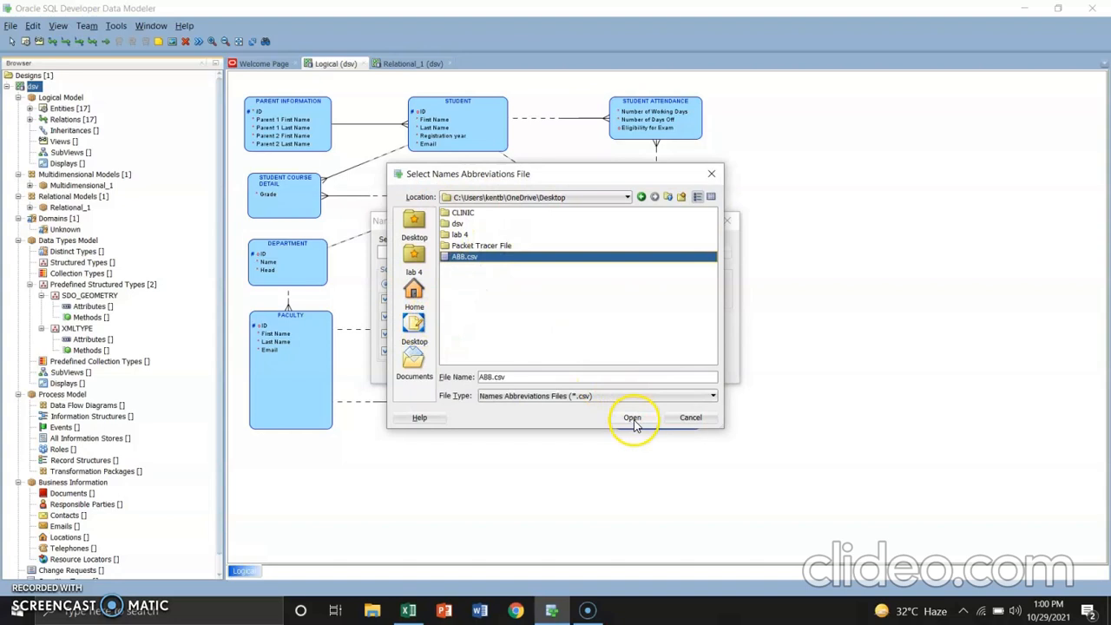
pyautogui.click(632, 417)
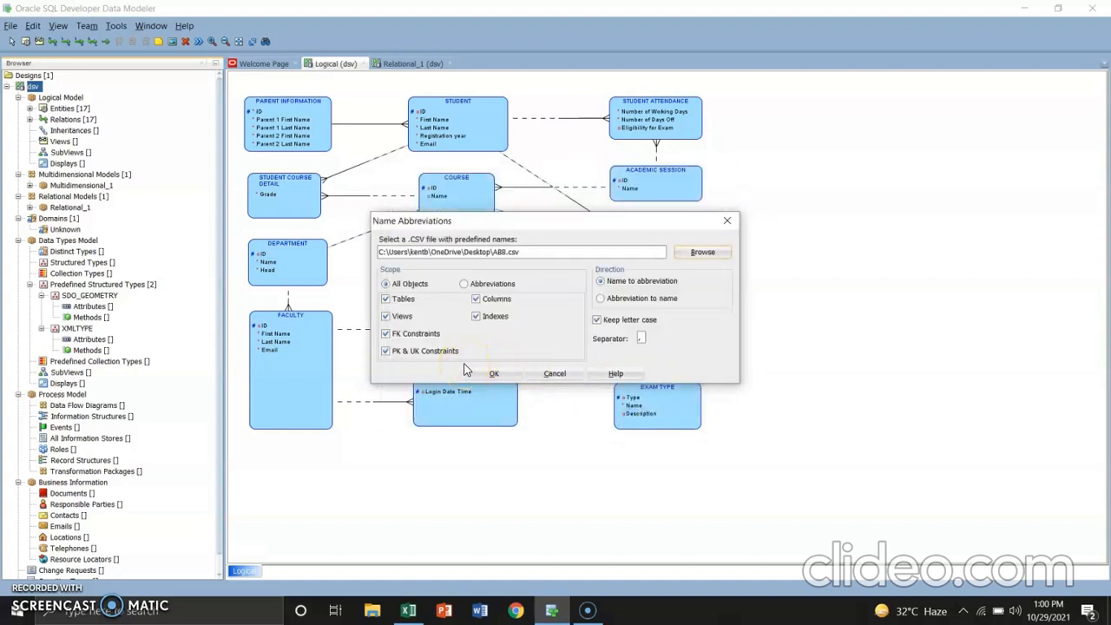
pyautogui.click(493, 373)
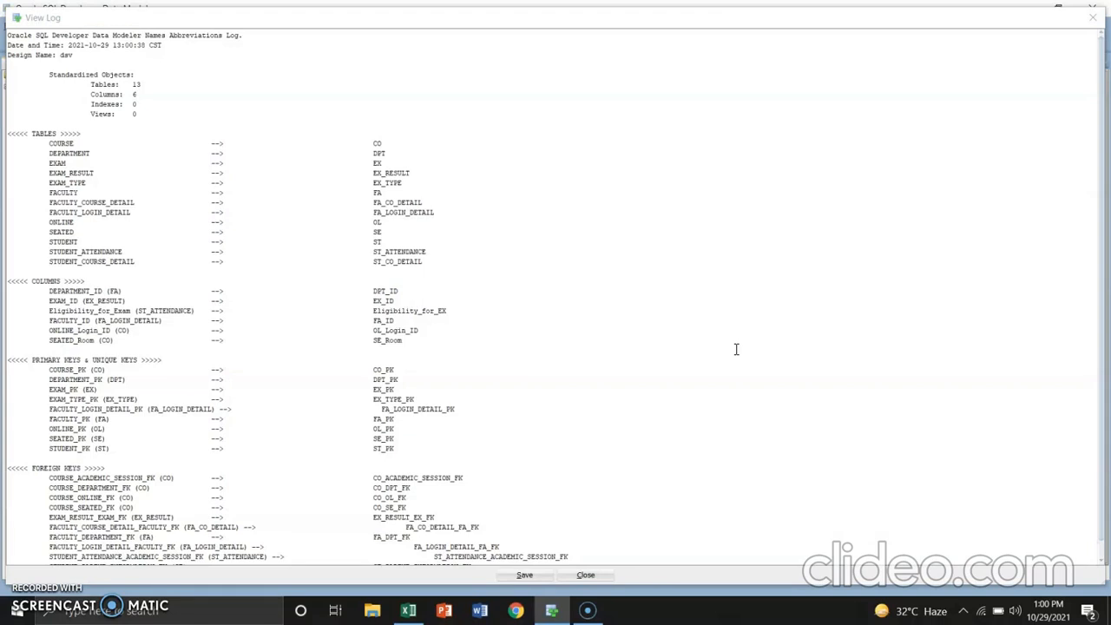
pyautogui.moveTo(736, 349)
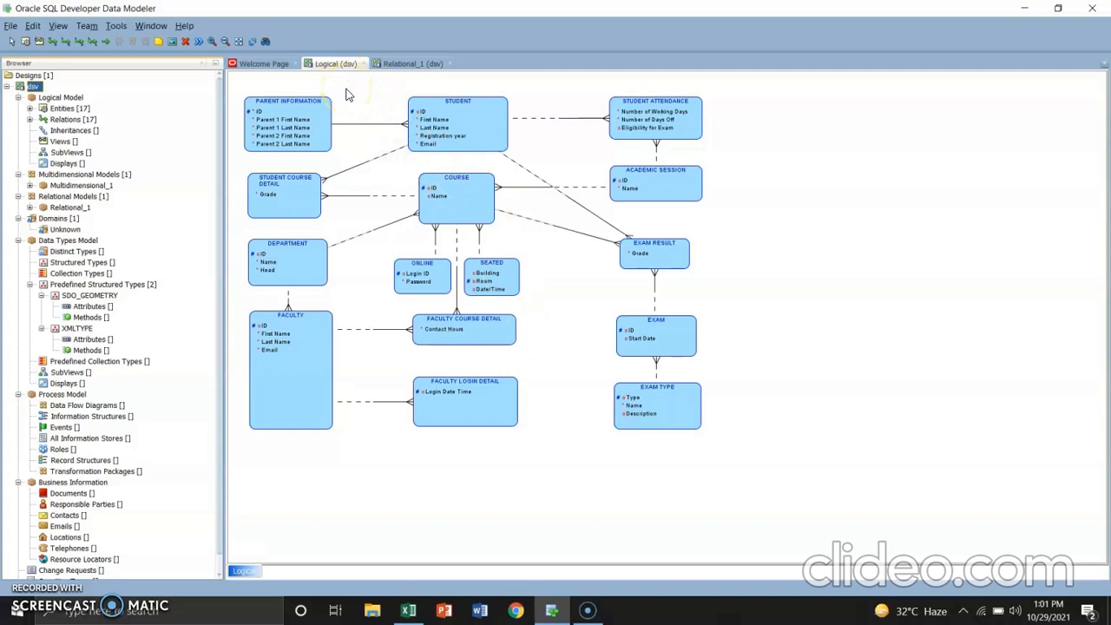
pyautogui.moveTo(379, 271)
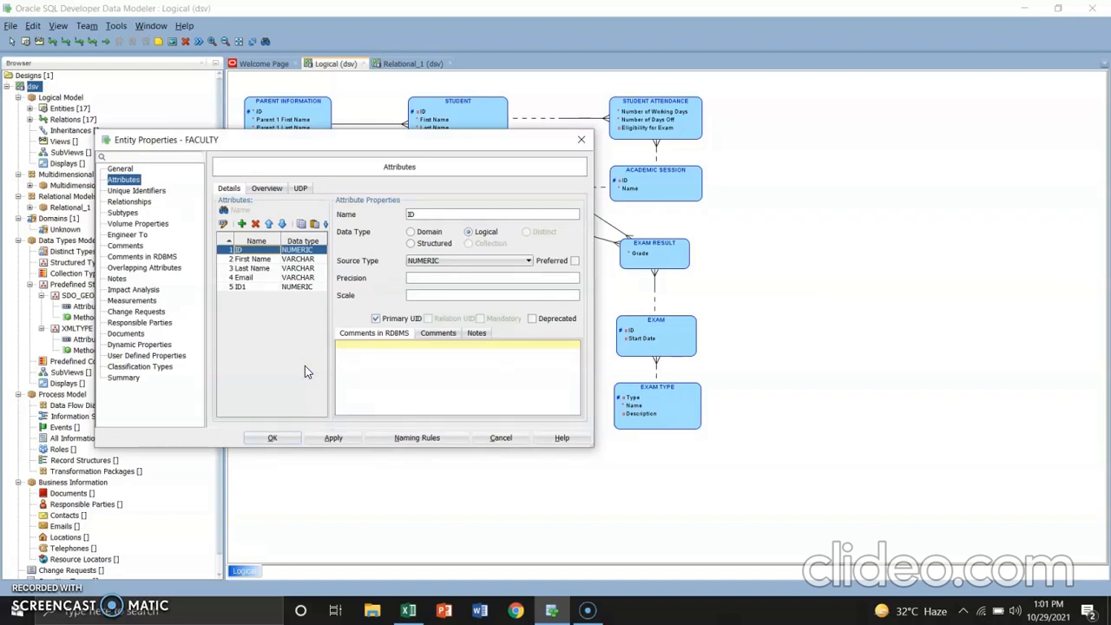
pyautogui.moveTo(148, 234)
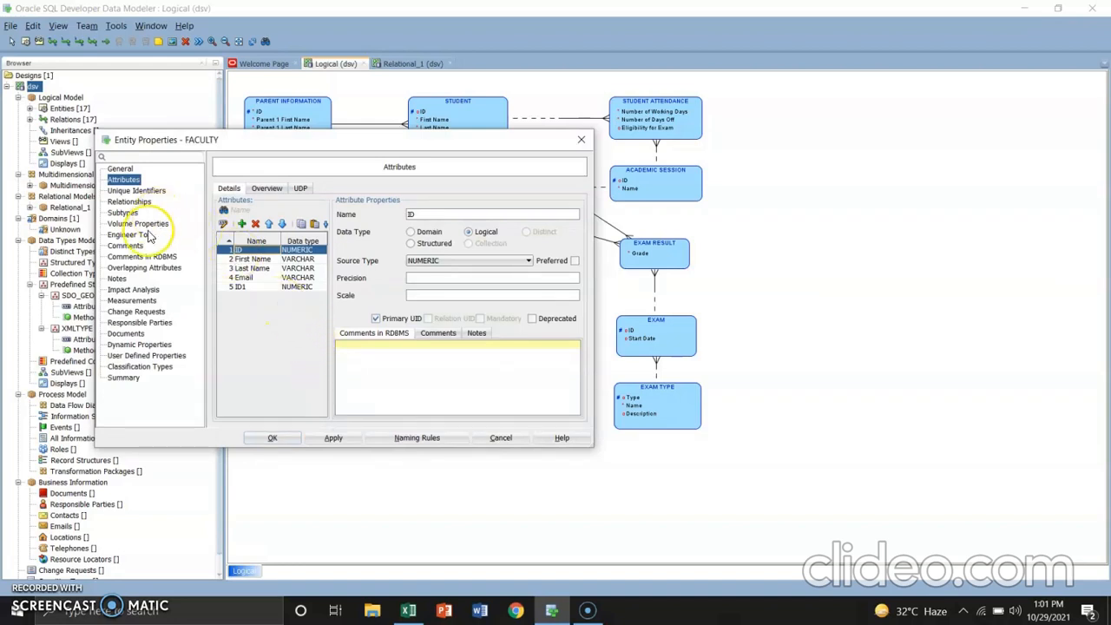
pyautogui.moveTo(135, 306)
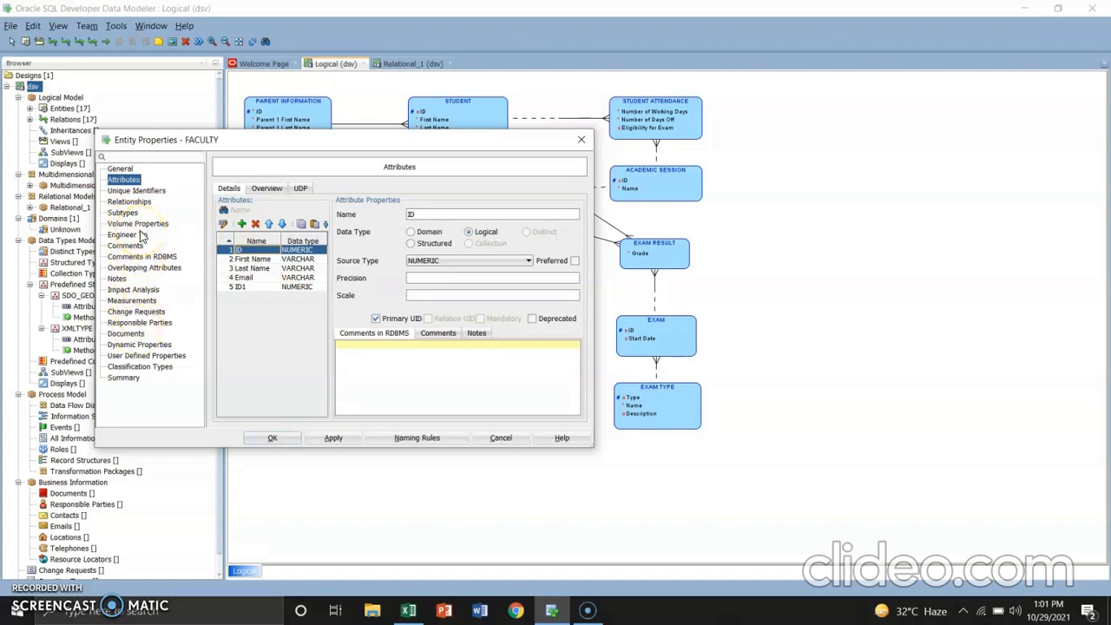
# Step: Set FACULTY's subtree generation to Single Table on its Subtypes page
pyautogui.click(121, 212)
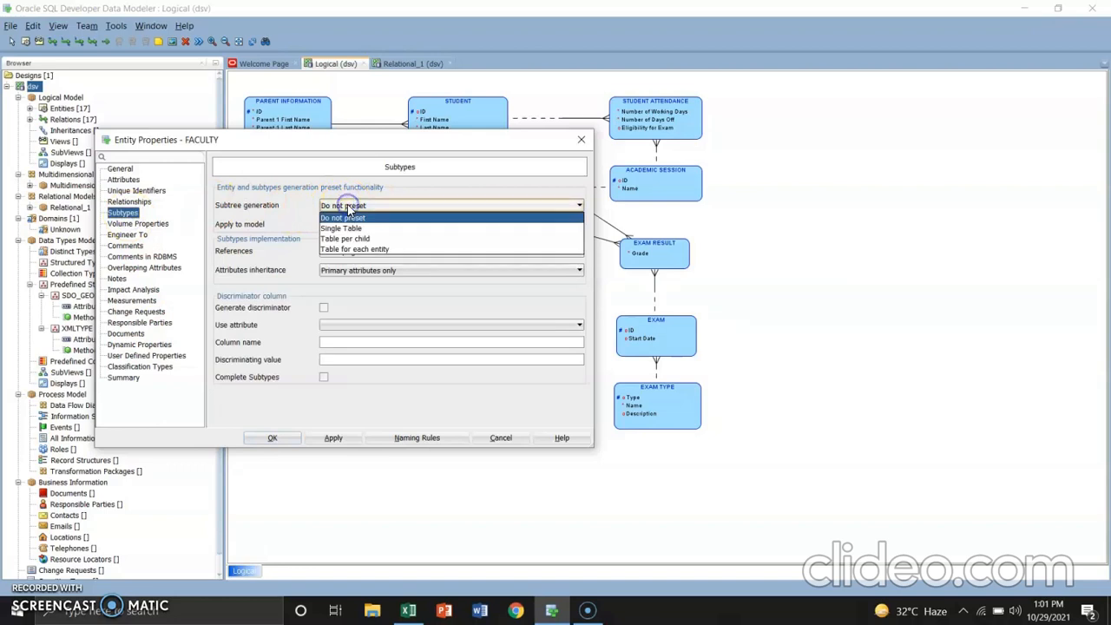
pyautogui.click(341, 229)
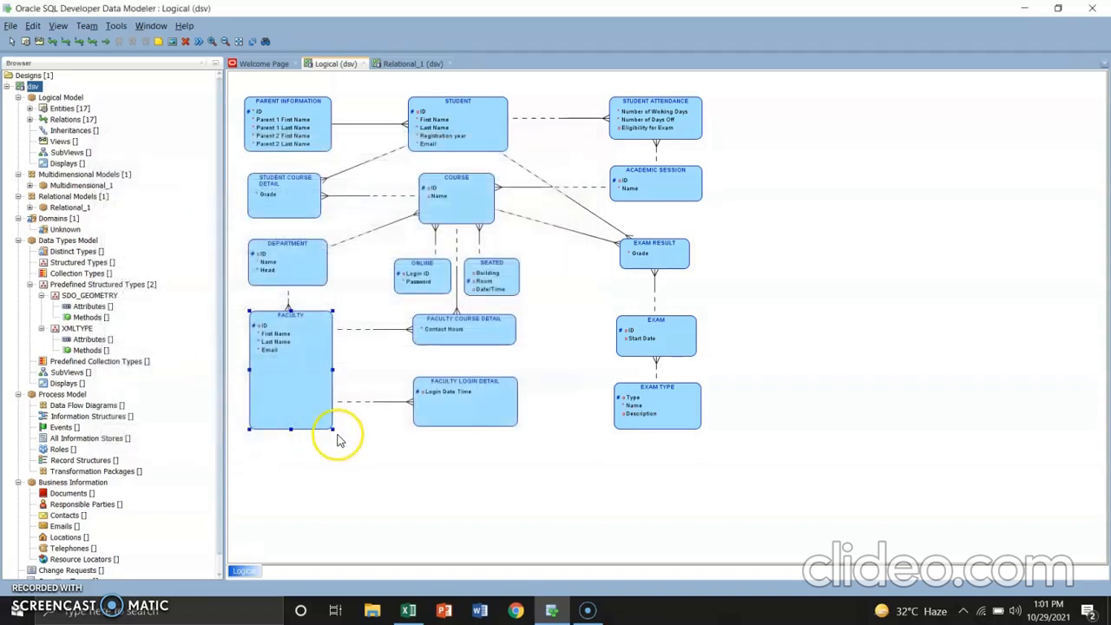
pyautogui.moveTo(350, 441)
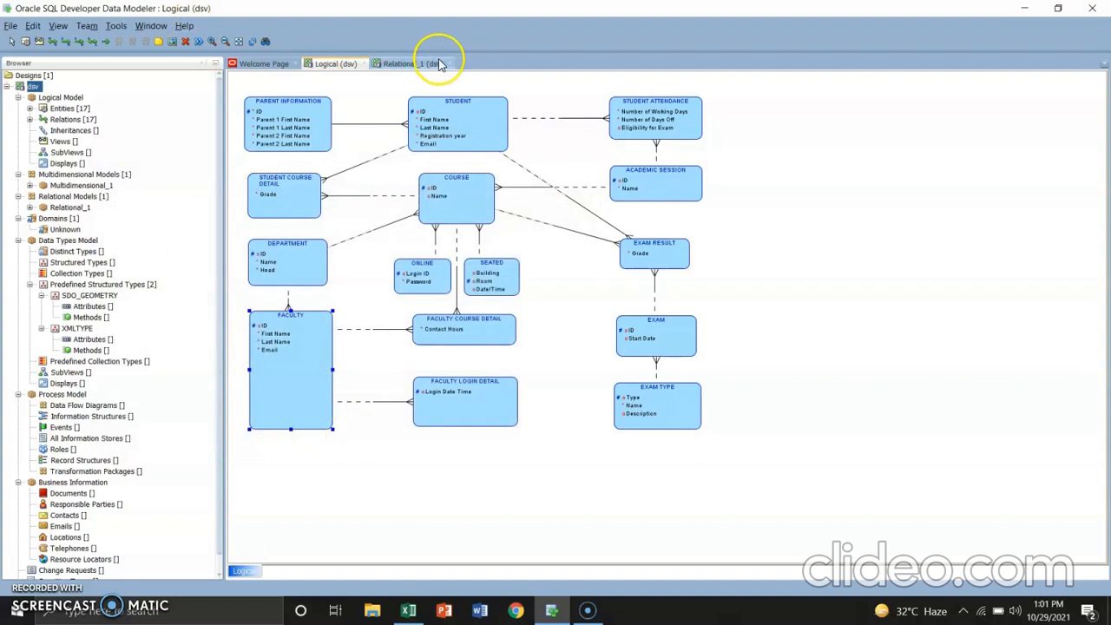
# Step: Engineer the logical model to the relational model with the abbreviated names
pyautogui.click(443, 63)
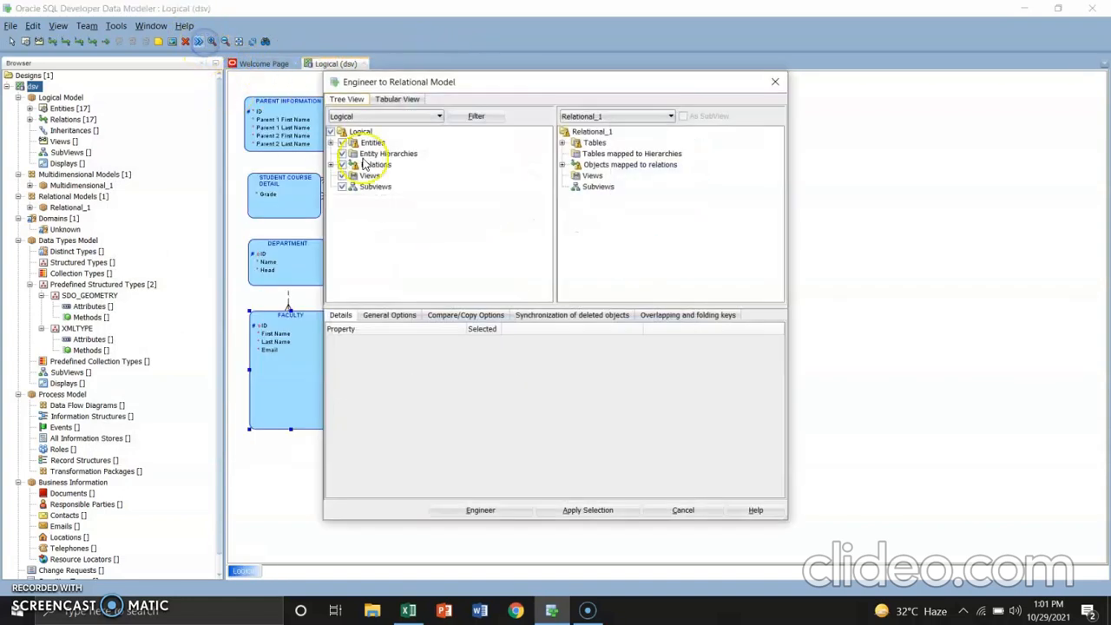
pyautogui.click(479, 510)
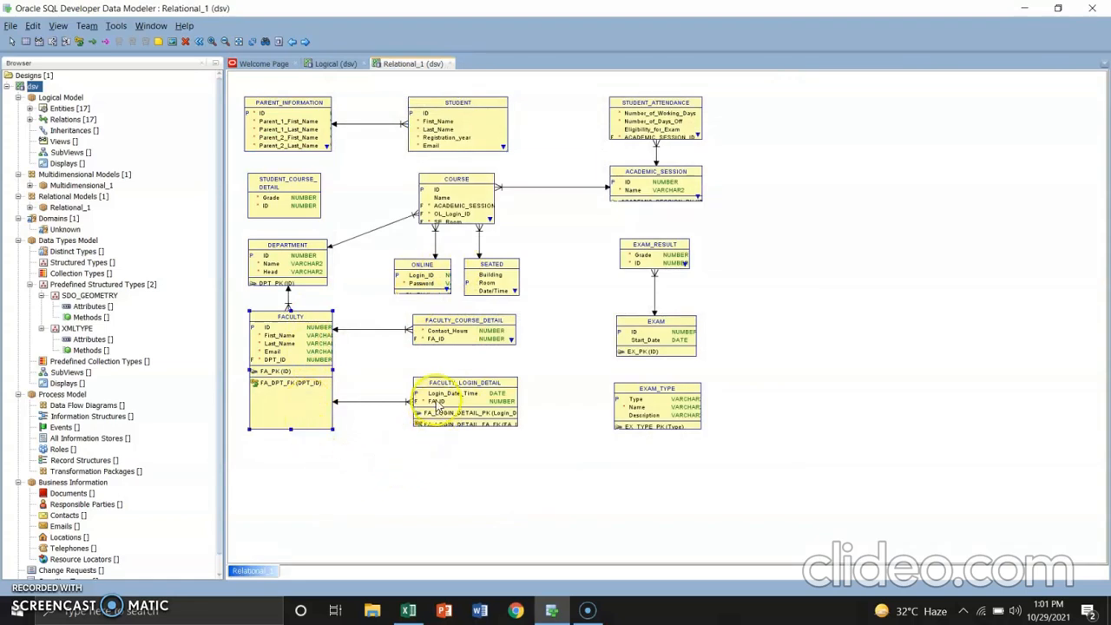
# Step: Move ONLINE, FACULTY_LOGIN_DETAIL and COURSE to untangle the diagram's relationships
pyautogui.click(422, 271)
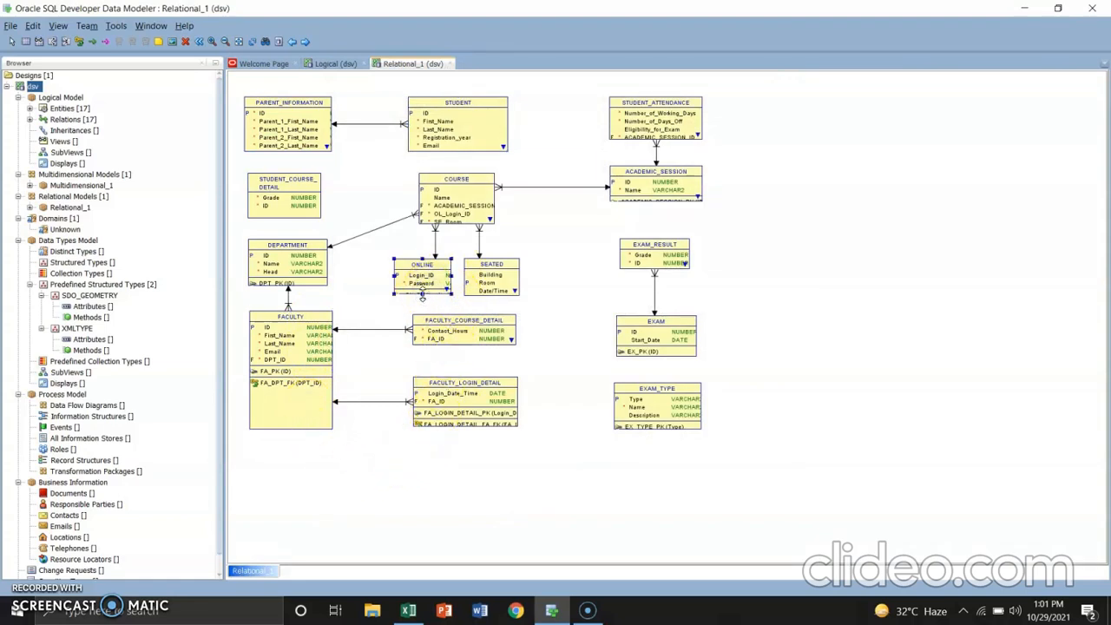
pyautogui.click(423, 287)
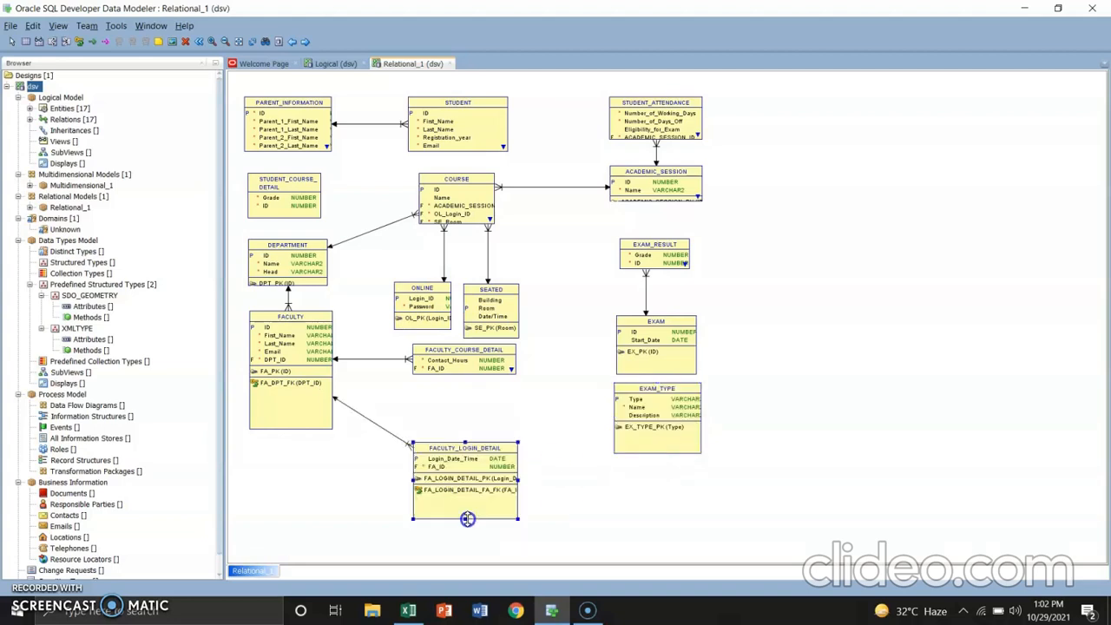
pyautogui.click(656, 184)
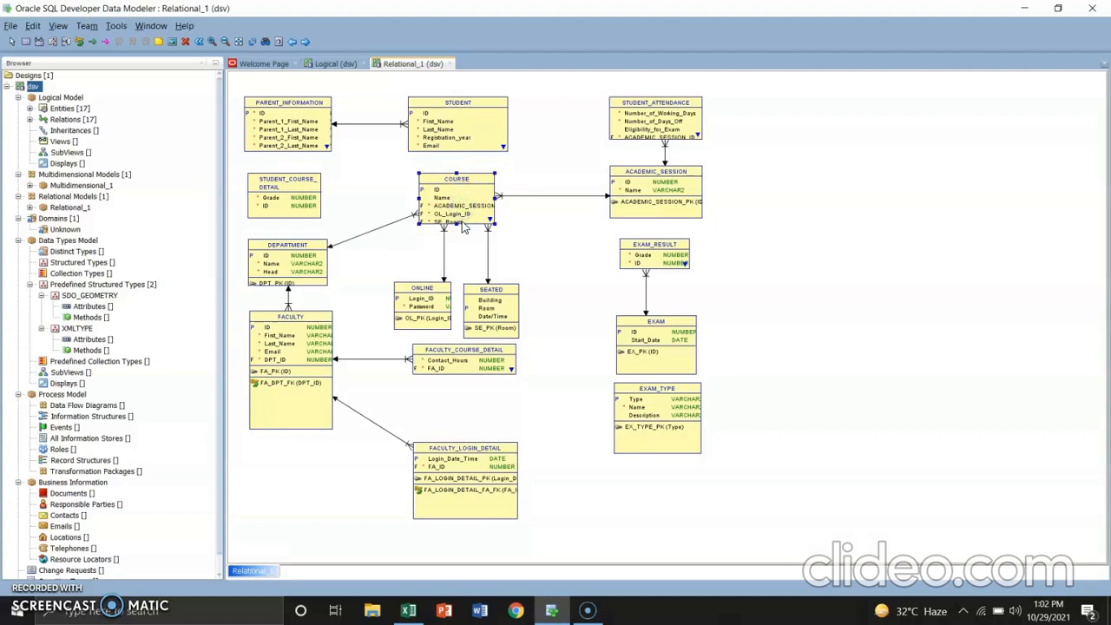
pyautogui.click(455, 195)
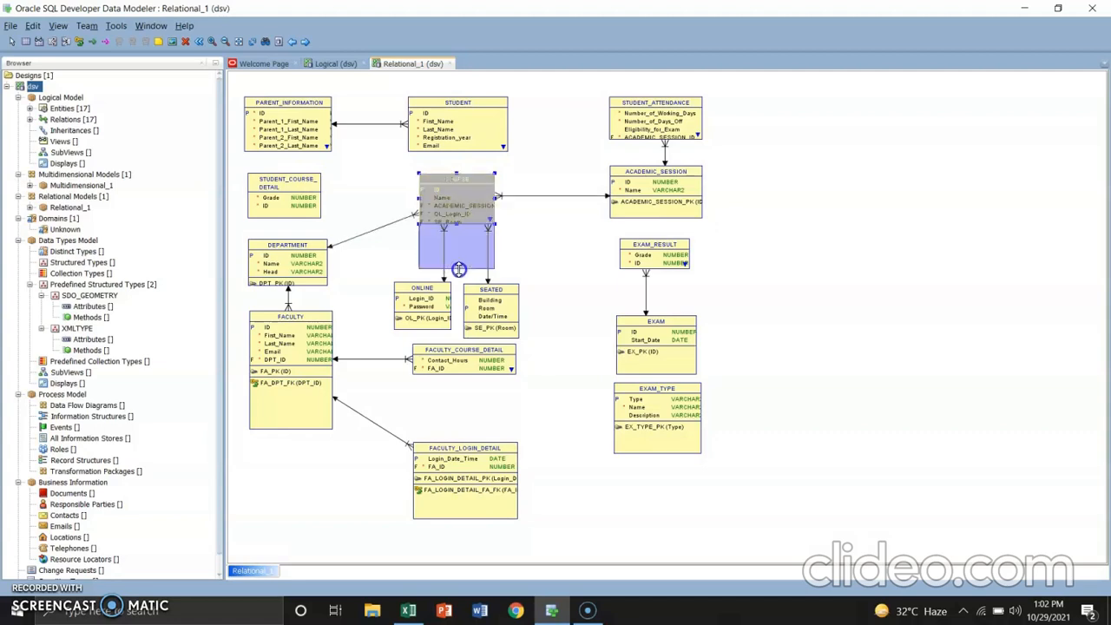